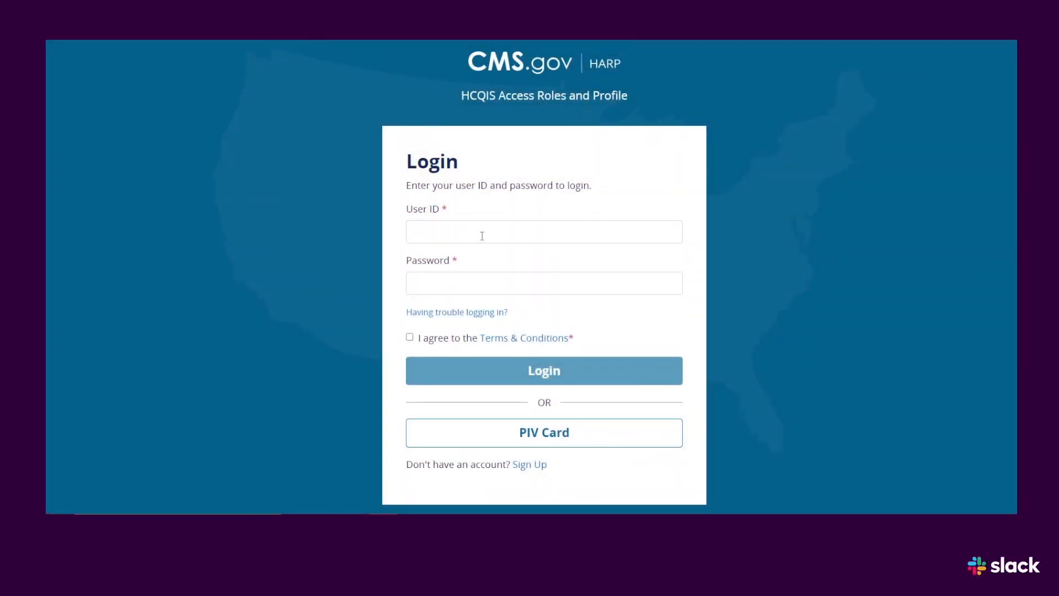
type("kiirstnpagan")
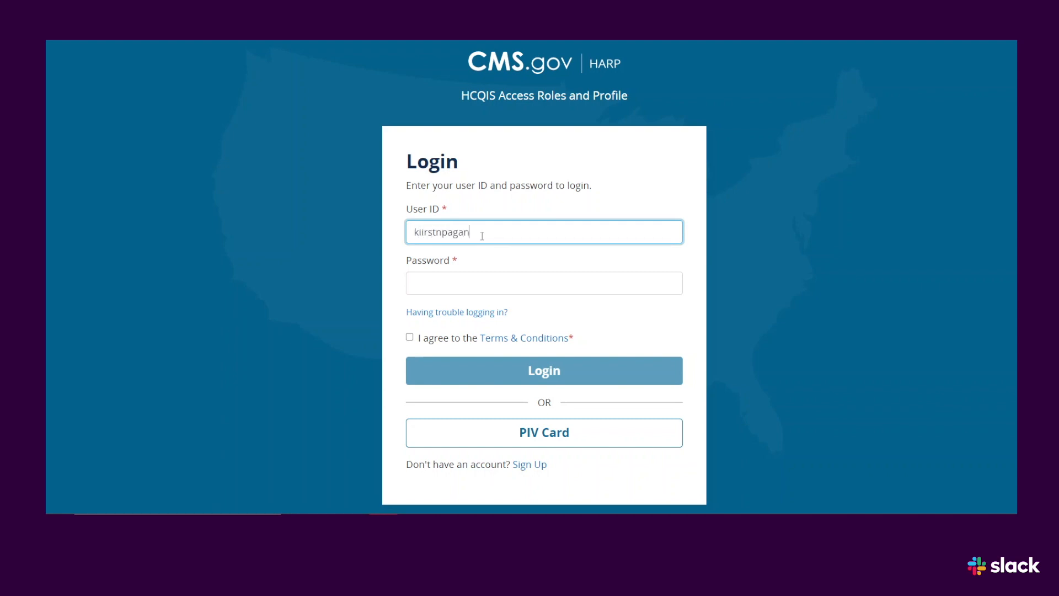
type("•••")
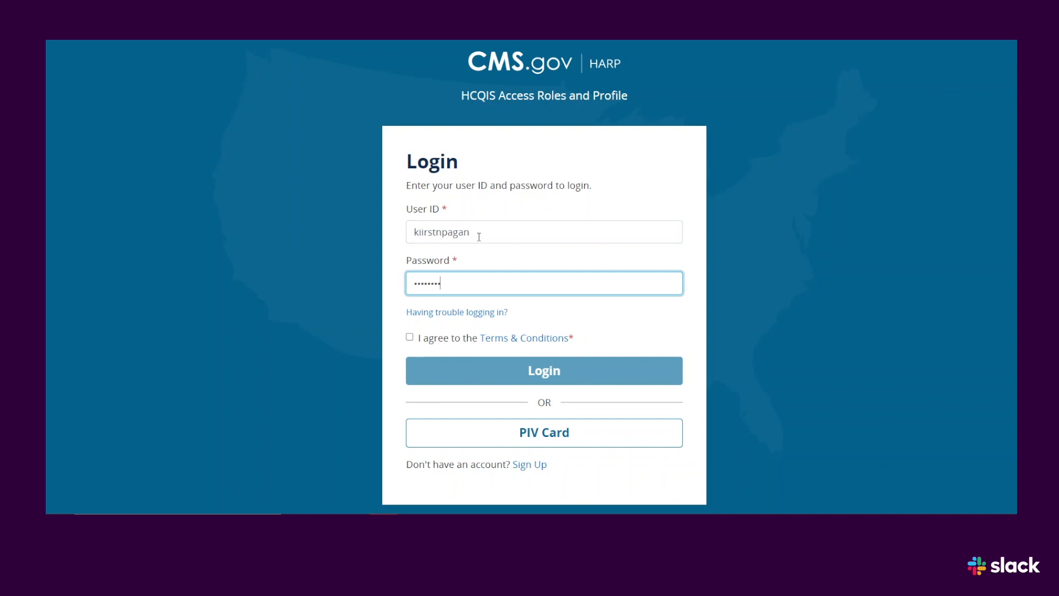
left_click(409, 337)
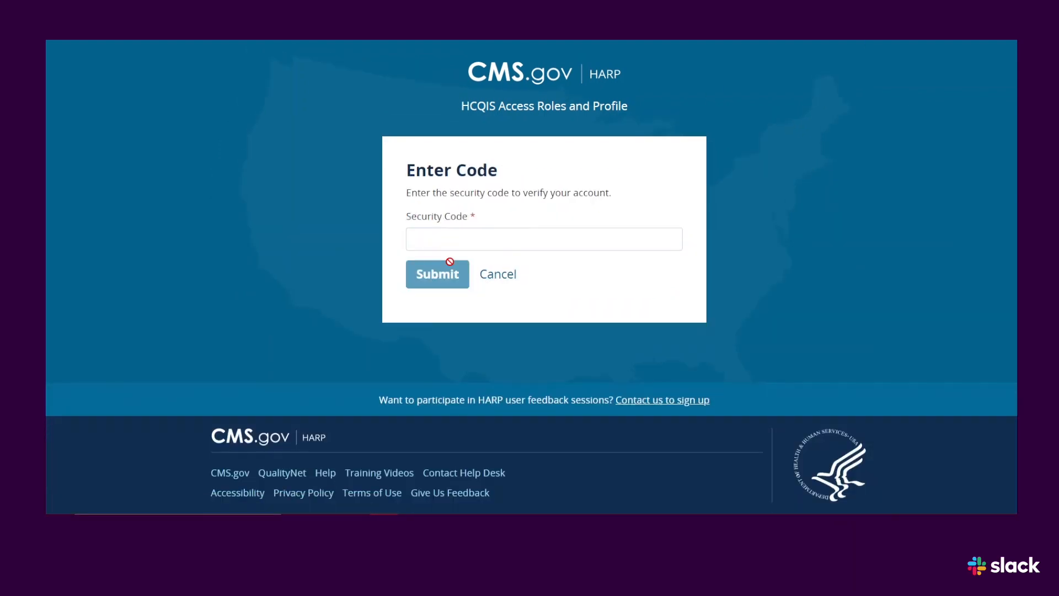
type("497")
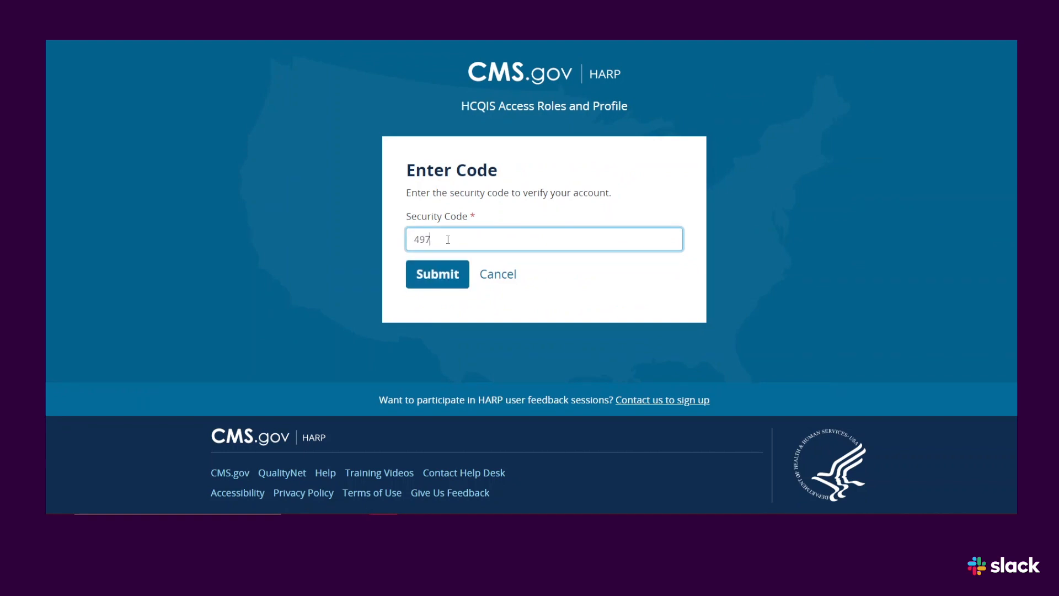
left_click(437, 274)
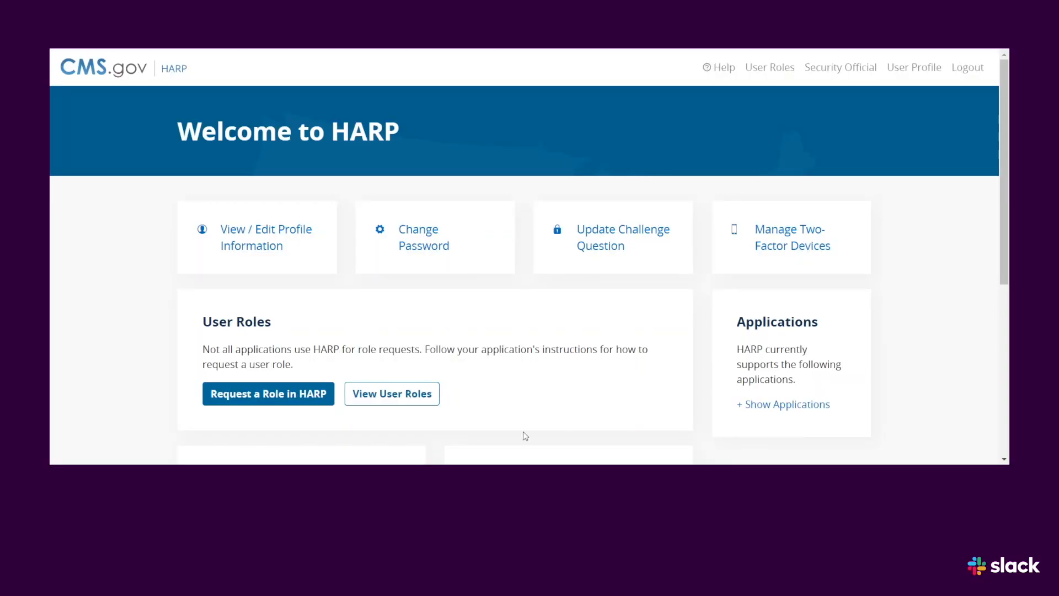
- Request the SLACK-Member role for the QualityNet-SLACK program in HARP
left_click(268, 394)
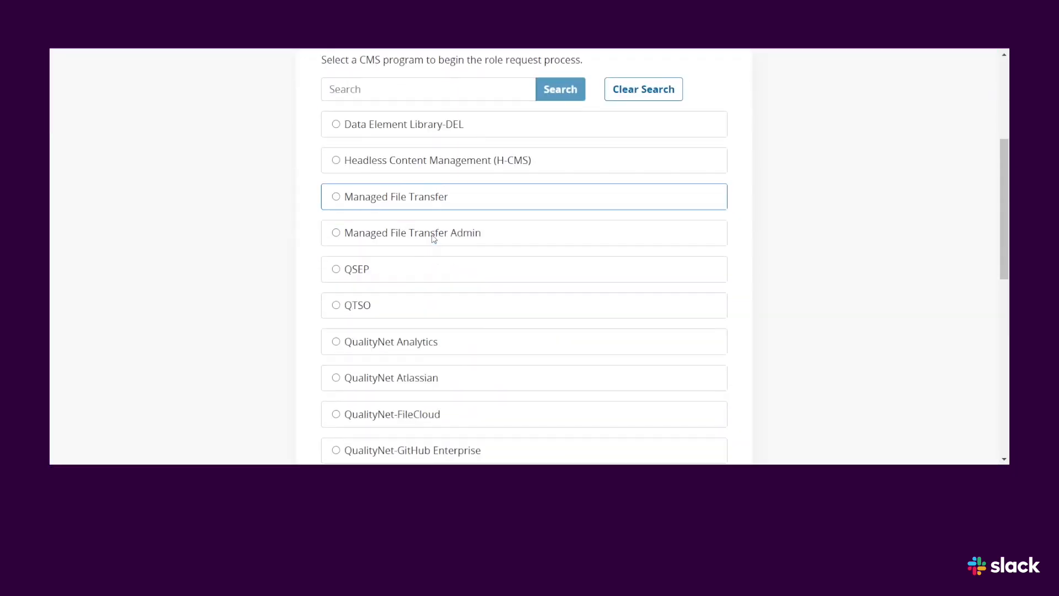
scroll("down", 3)
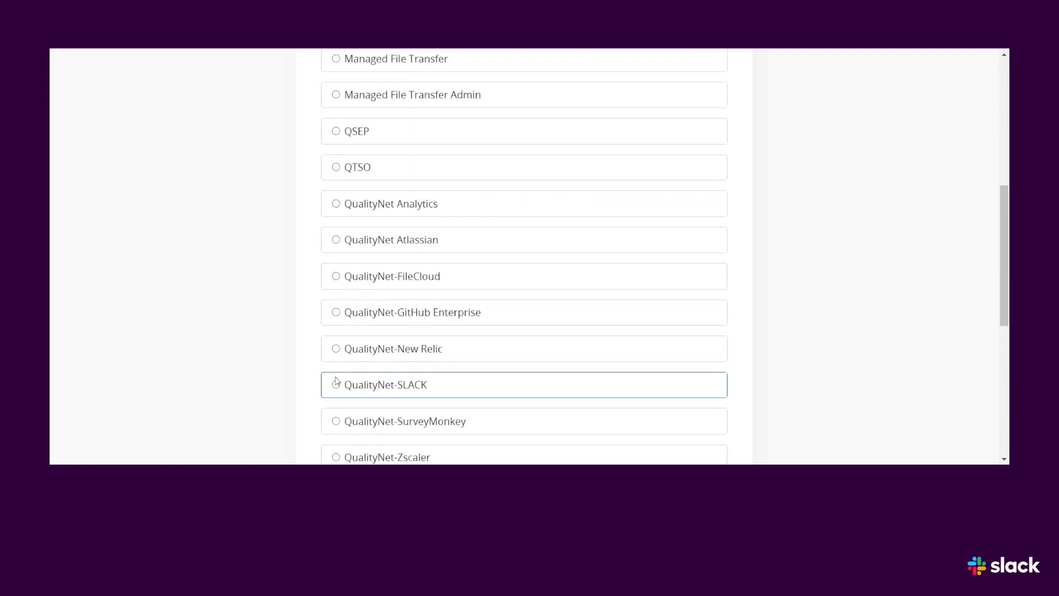
left_click(336, 385)
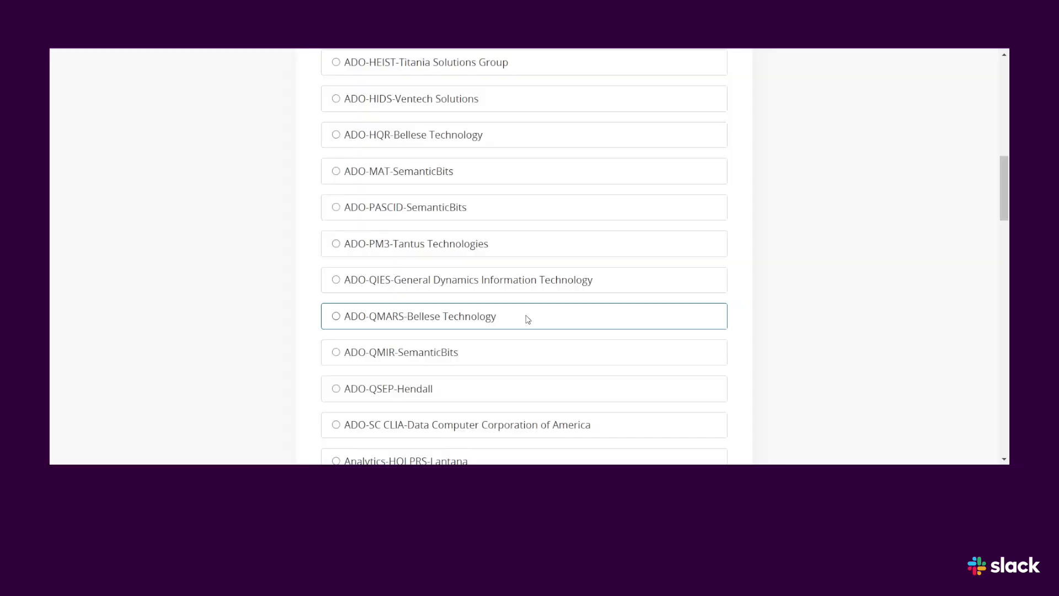
scroll("down", 3)
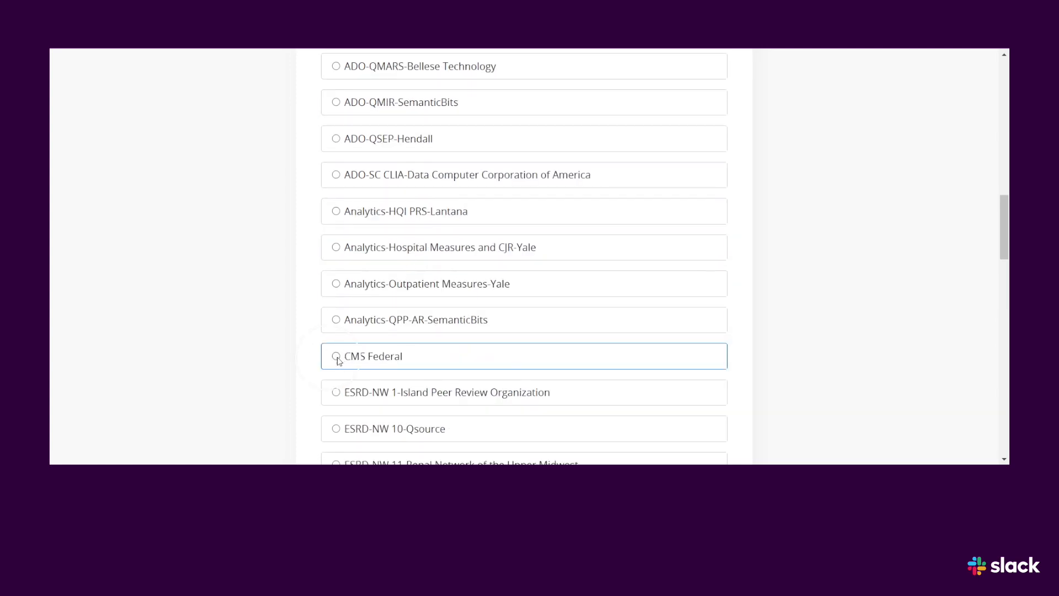
scroll("down", 3)
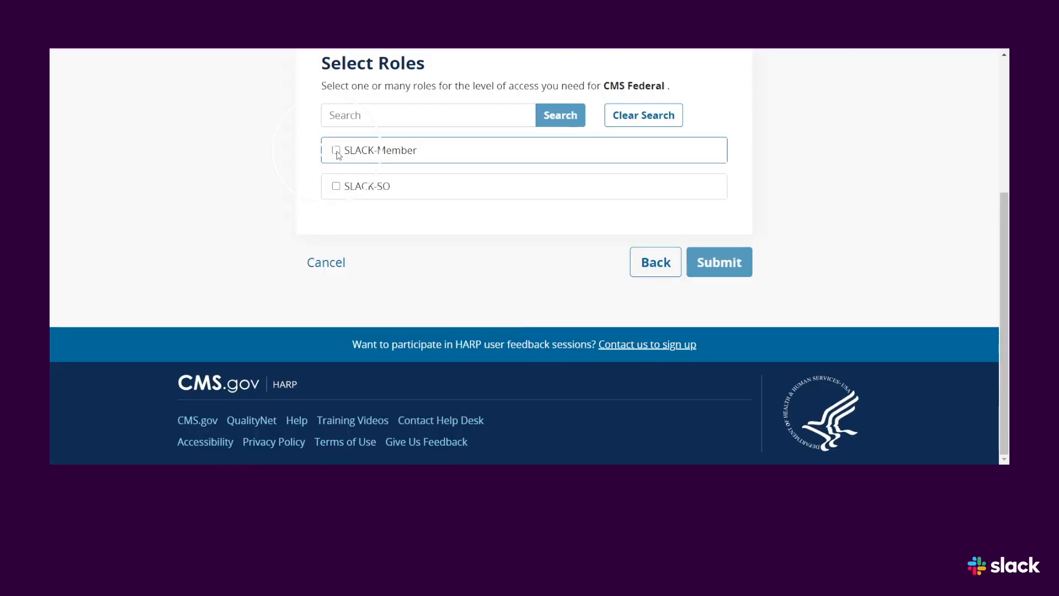
left_click(335, 150)
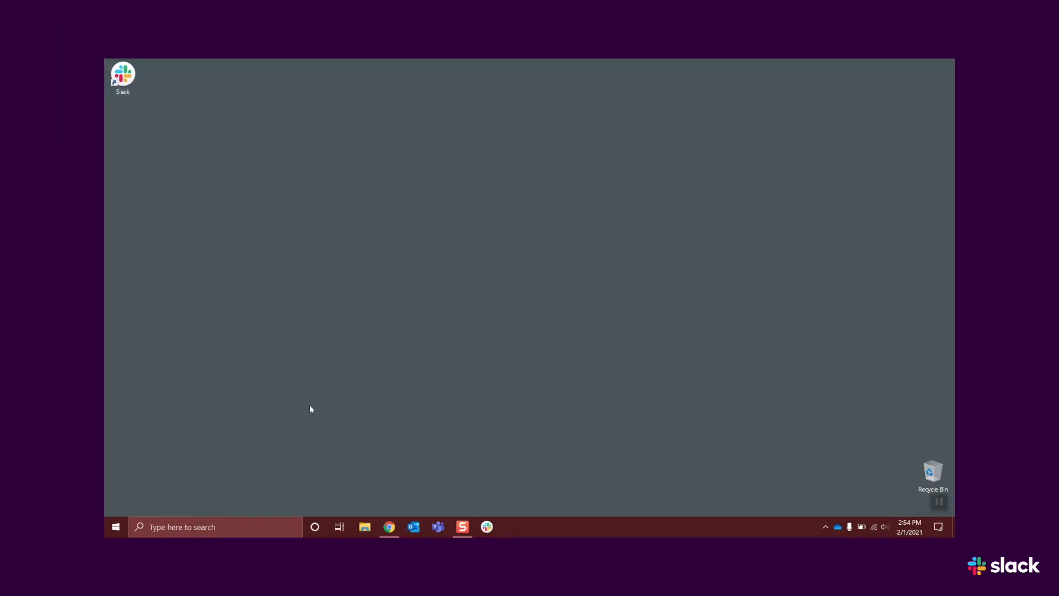
- Search Windows for 'Slack' and launch the Slack app from Best match
type("Slack")
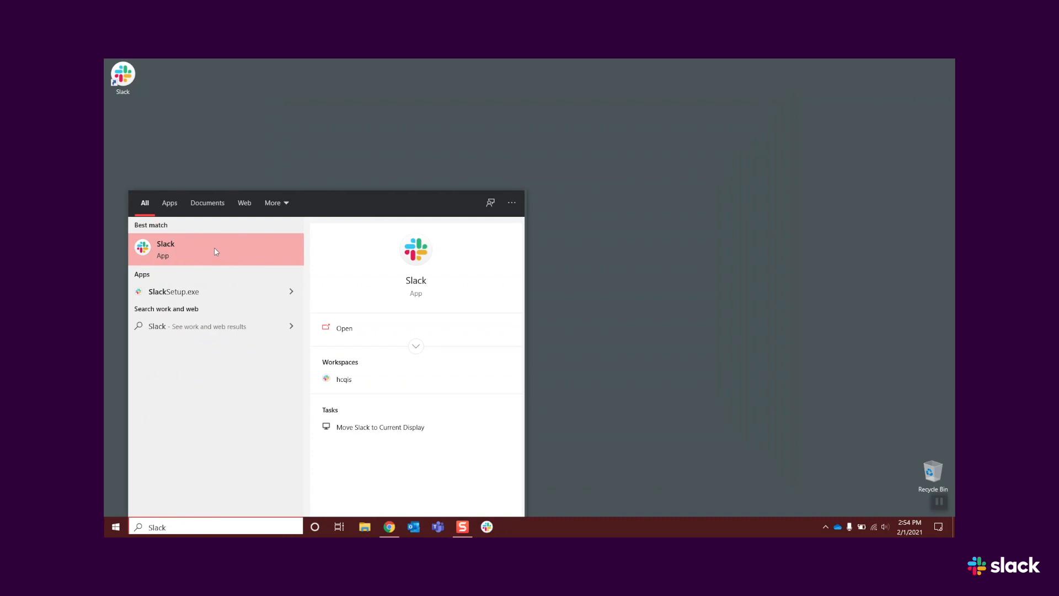
left_click(165, 250)
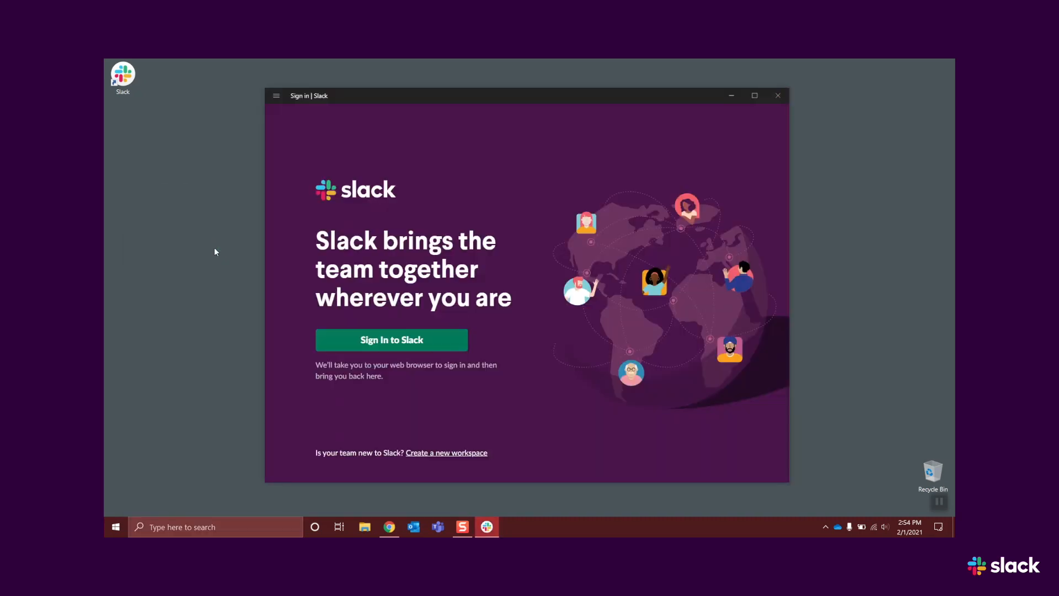
left_click(389, 527)
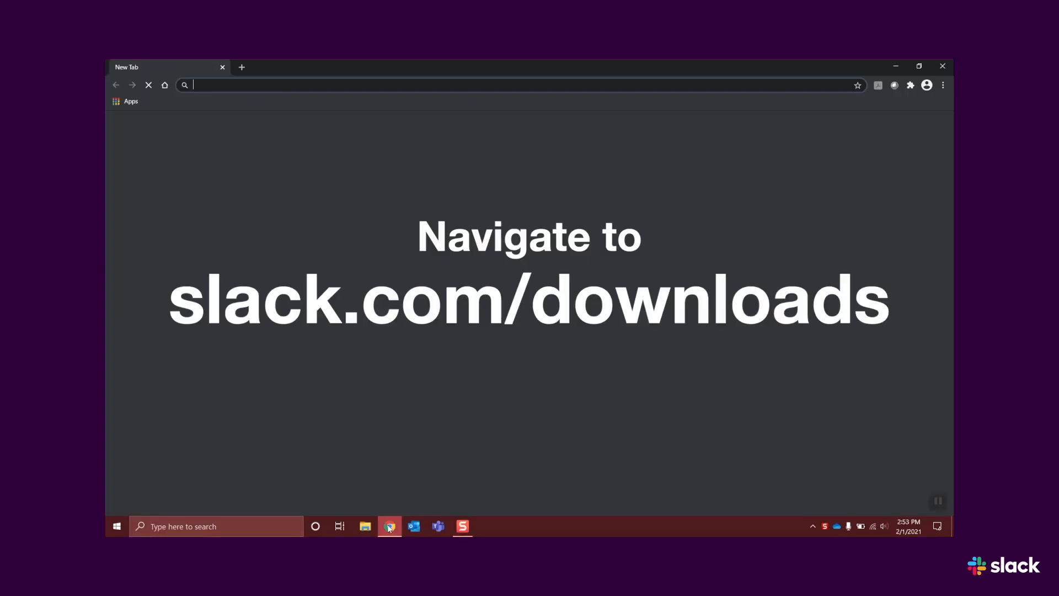
- Download the 64-bit installer from slack.com/downloads and run SlackSetup.exe
type("slack.com/downloads/windows")
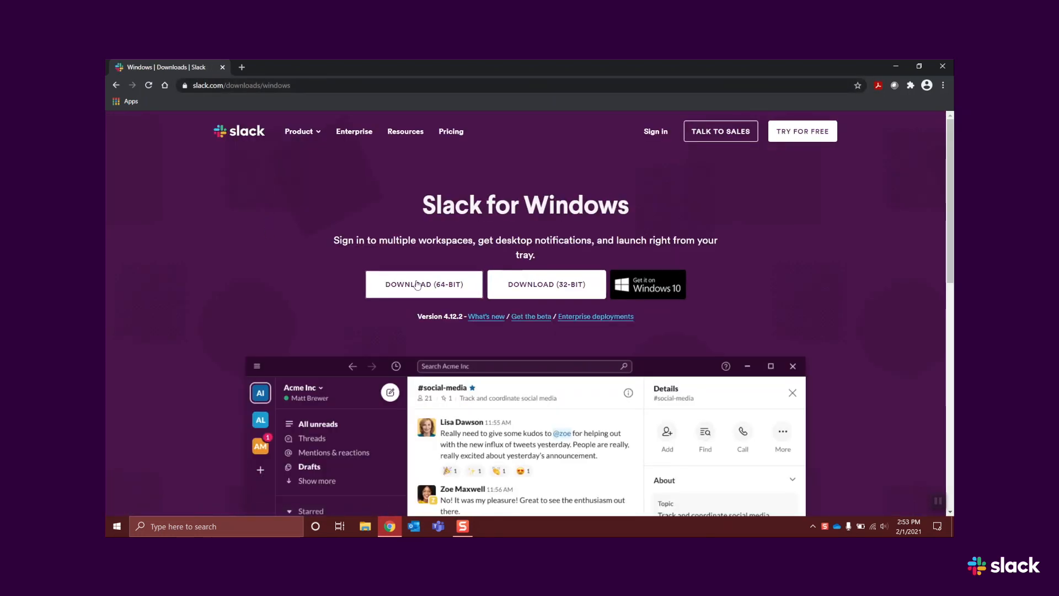
left_click(423, 284)
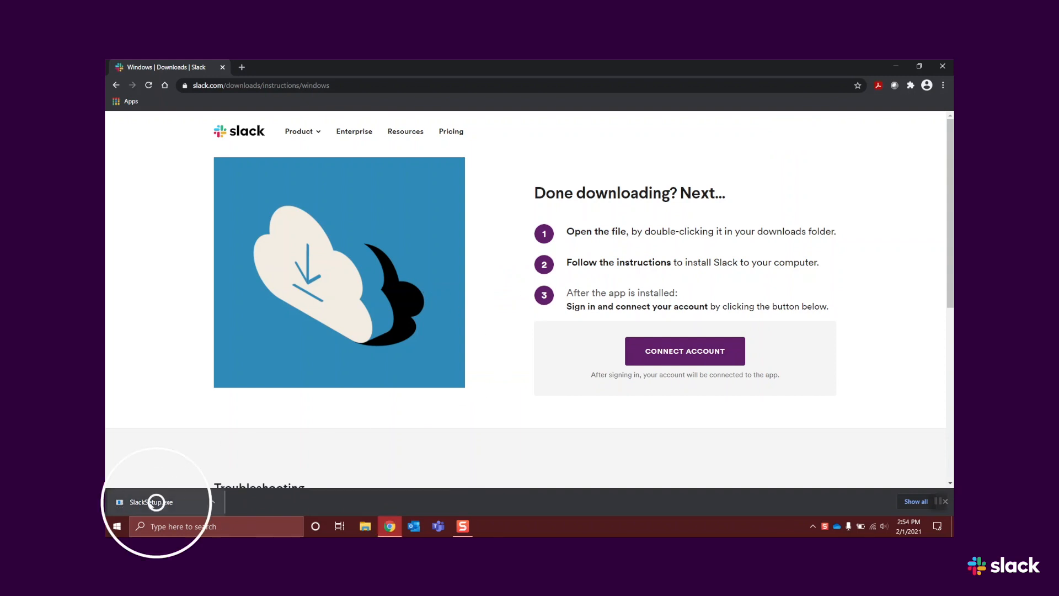
double_click(156, 501)
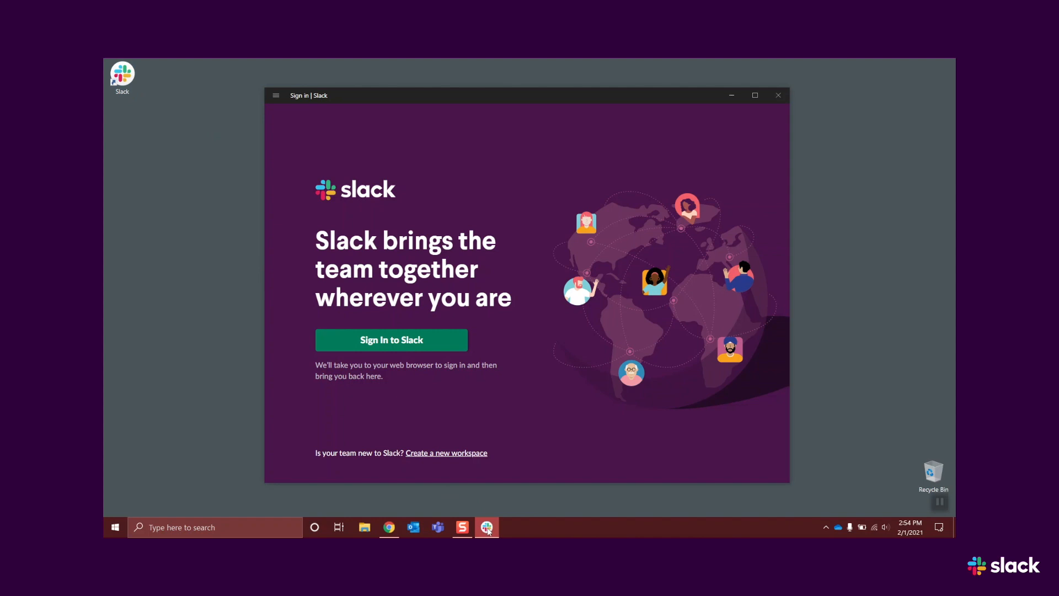
- Pin the Slack app to the Windows taskbar
right_click(487, 527)
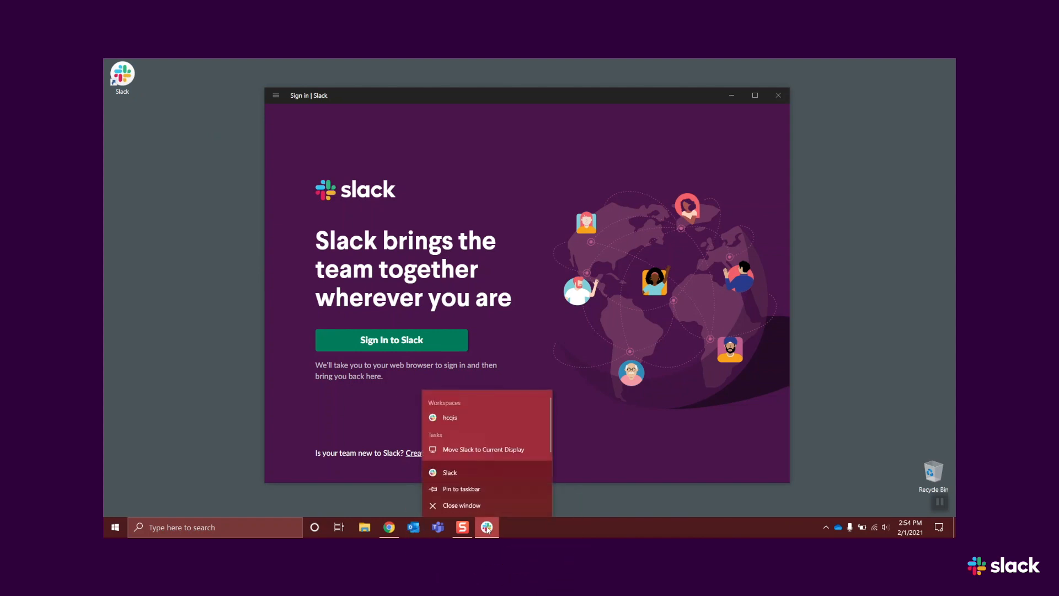
left_click(471, 490)
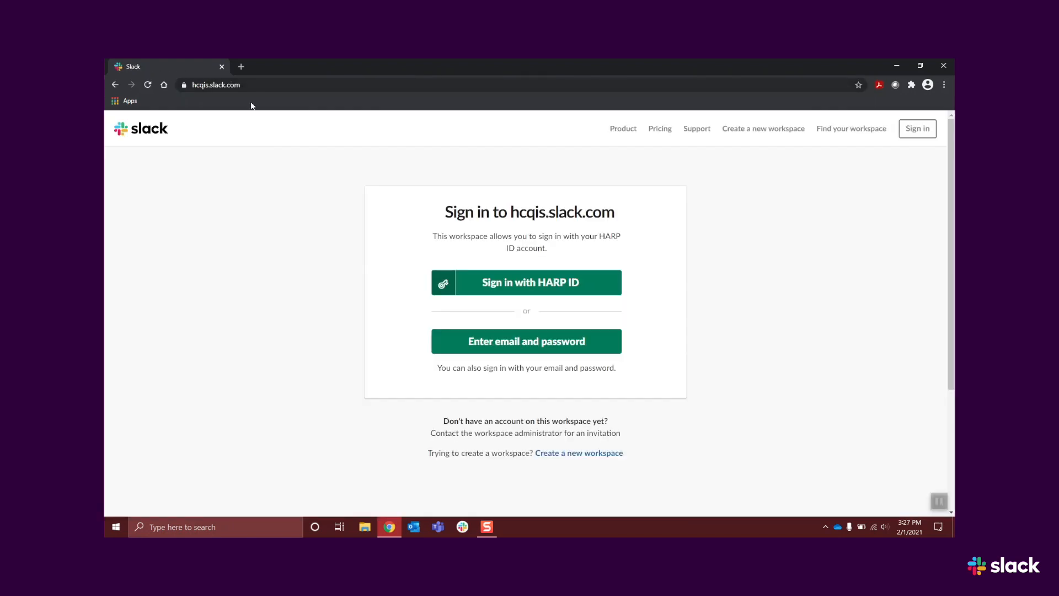
- Sign in to hcqis via HARP ID, accepting the terms and verifying the SMS code
left_click(526, 281)
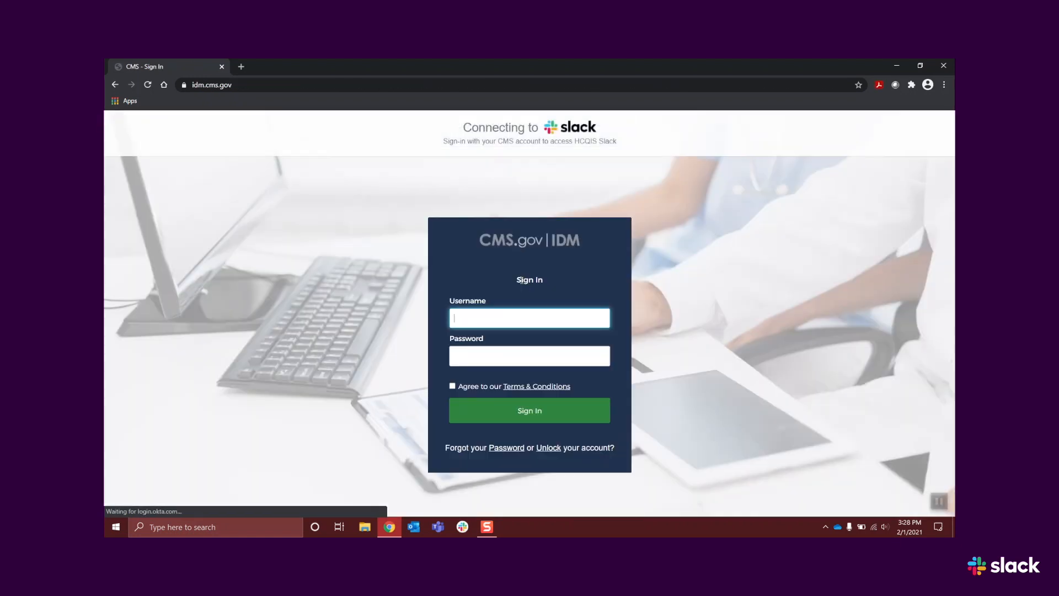
left_click(452, 386)
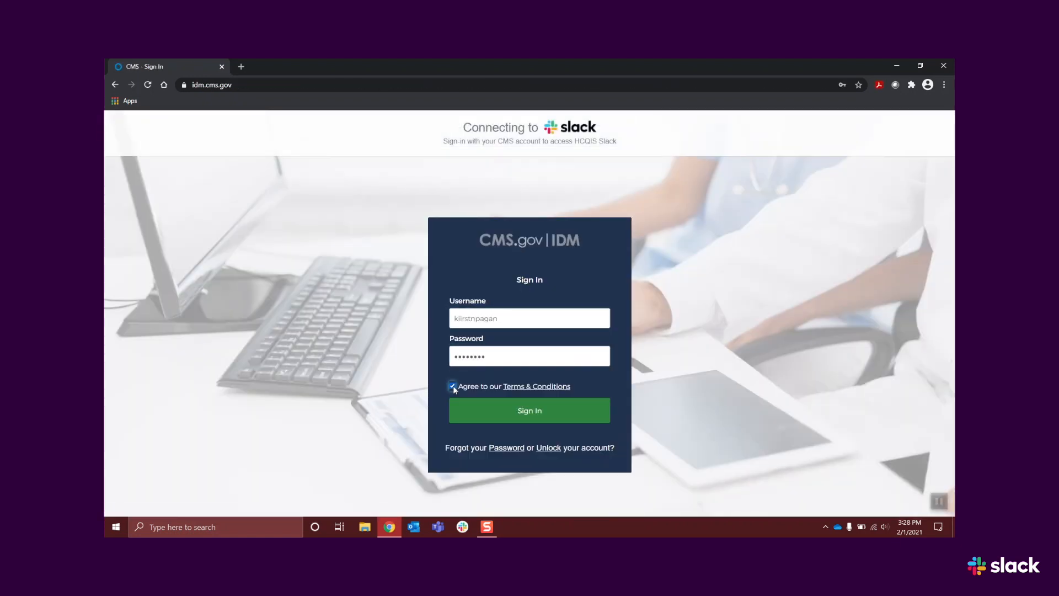
left_click(530, 409)
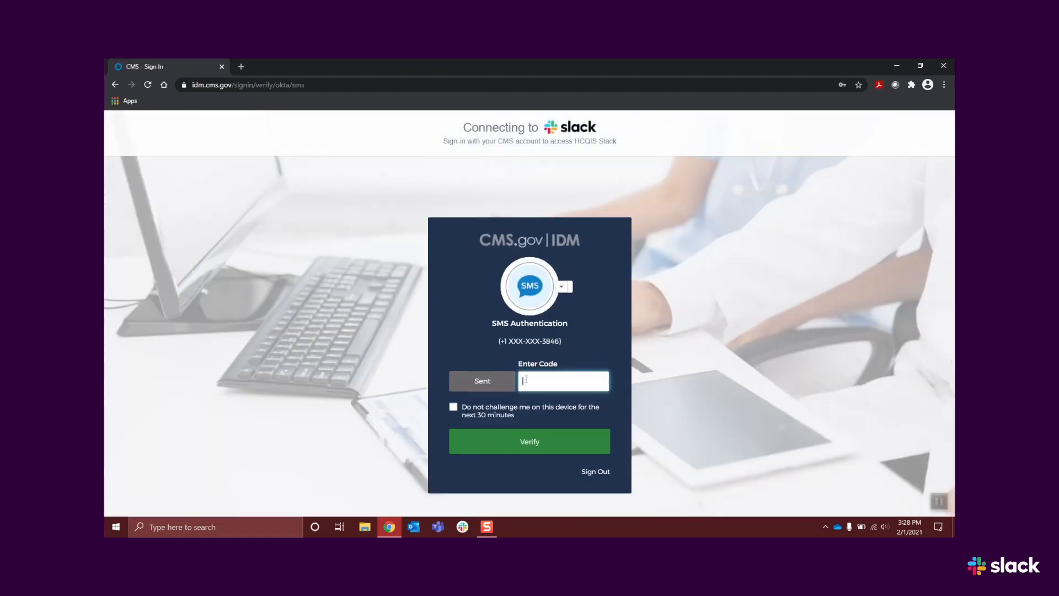
left_click(529, 441)
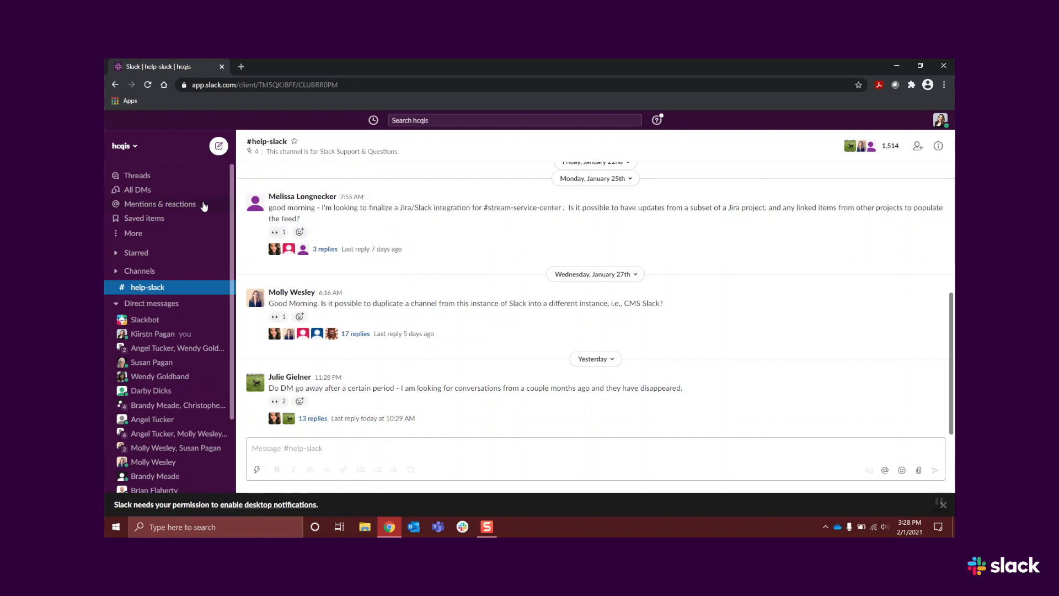
- Launch the hcqis workspace and let the browser hand off to the Slack desktop app
left_click(125, 146)
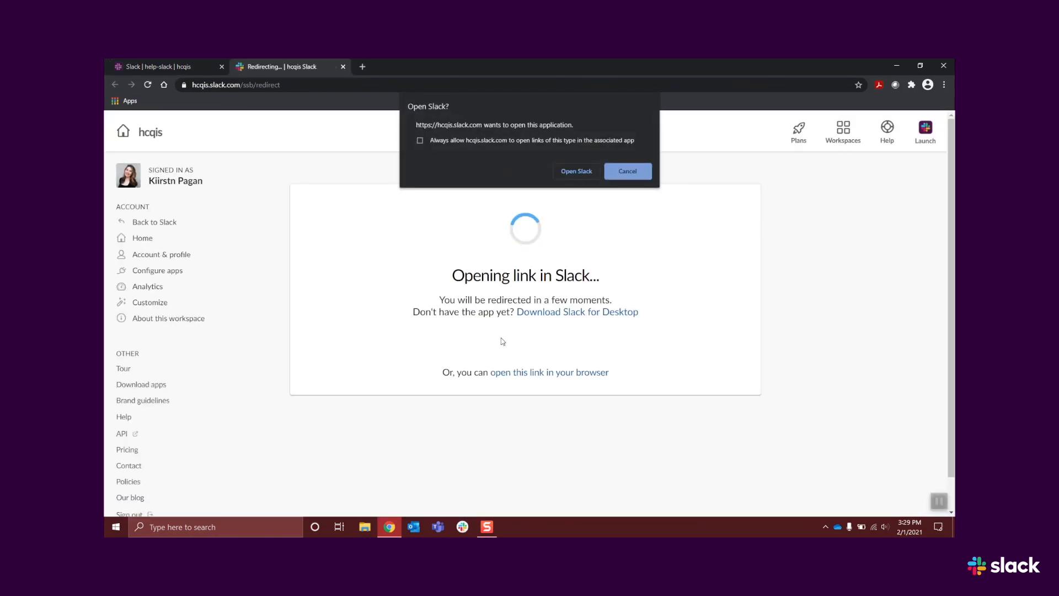
left_click(576, 171)
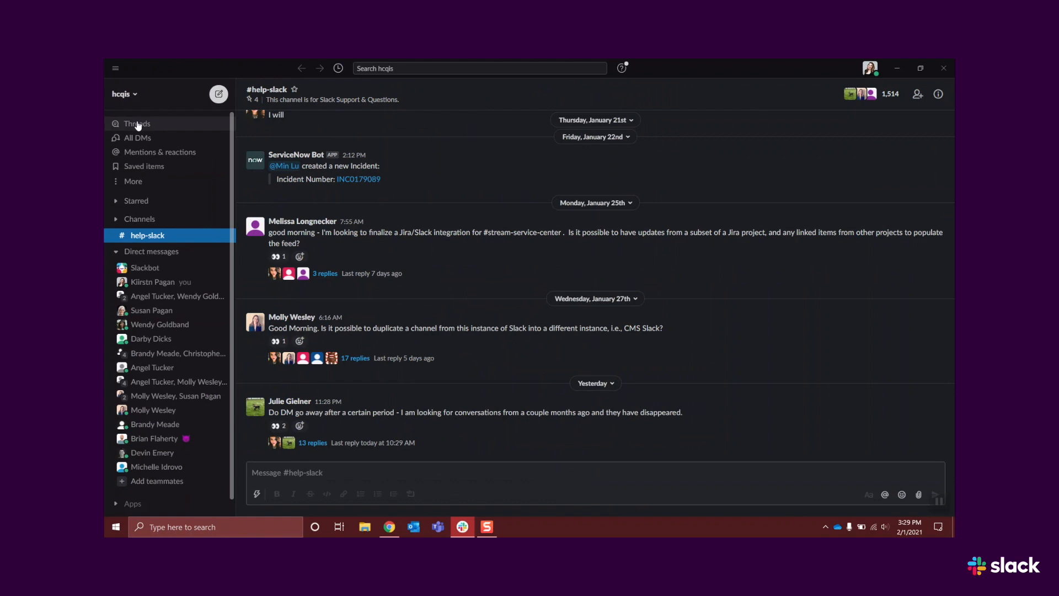
mouse_move(158, 178)
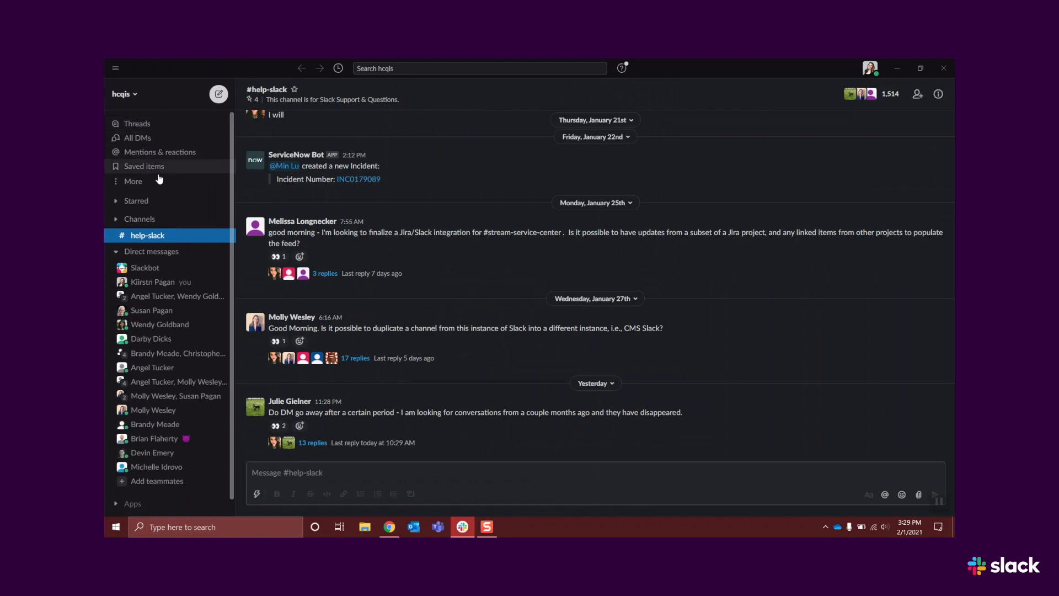